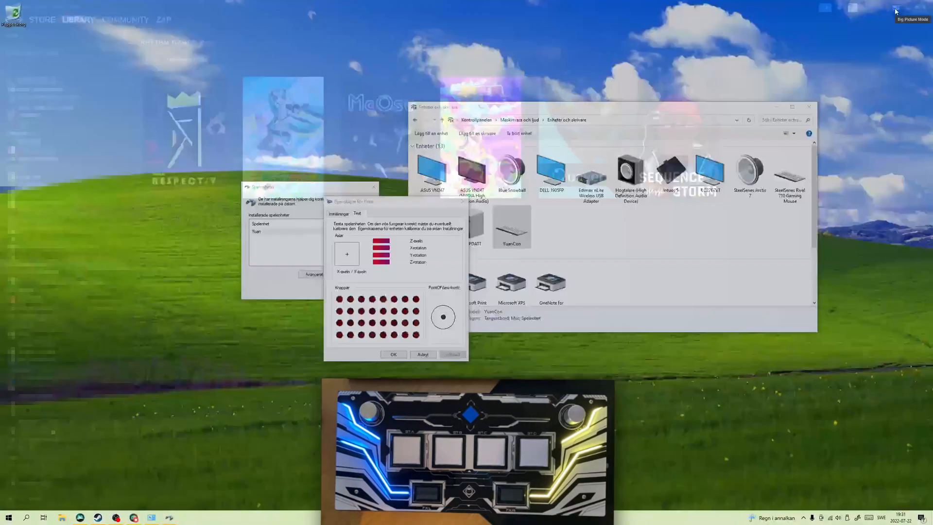
- Enter Big Picture Mode and reach Controller Settings, where the Yuancon SDVX 12 gamepad appears
left_click(894, 11)
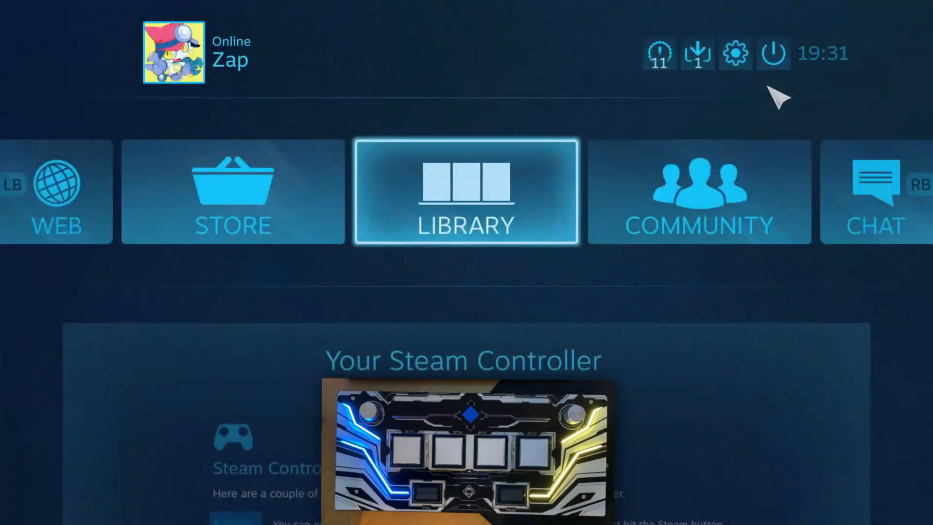
left_click(735, 53)
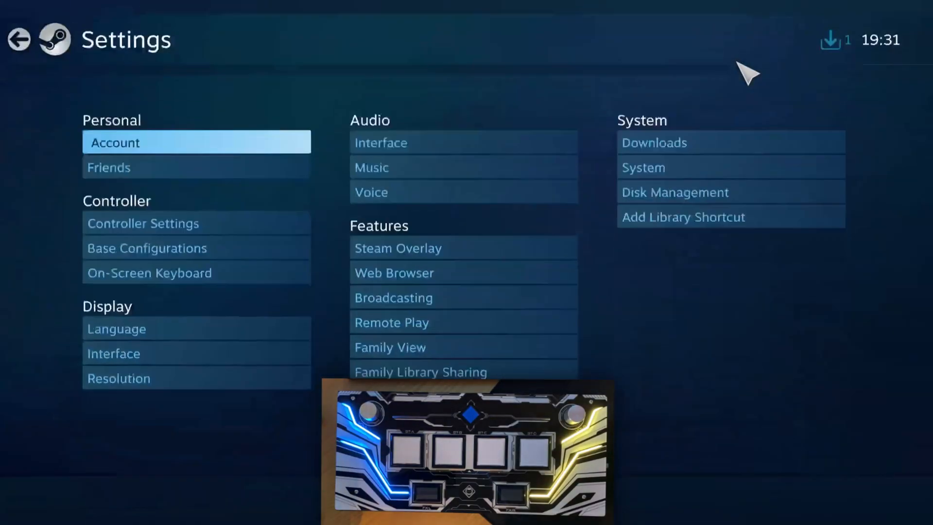
left_click(143, 223)
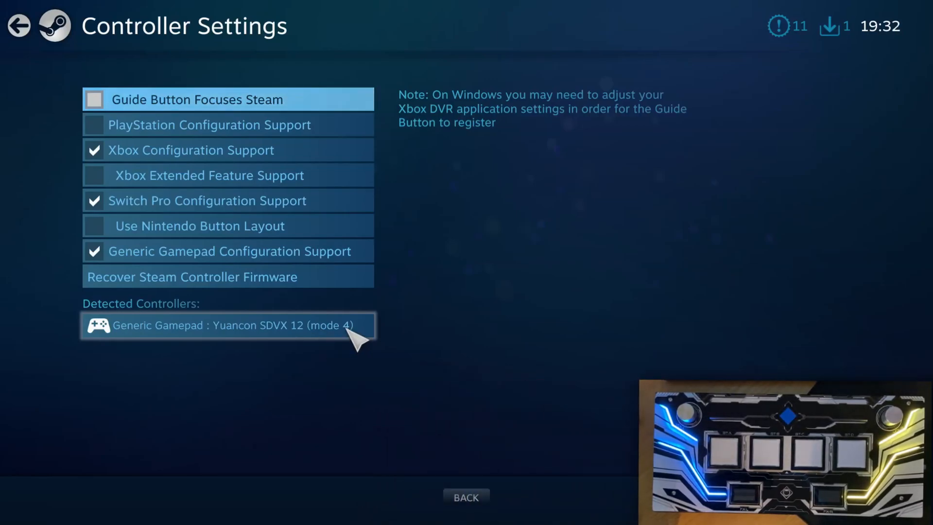
- Define the detected arcade controller's layout, assigning physical buttons starting with Primary Action
left_click(228, 325)
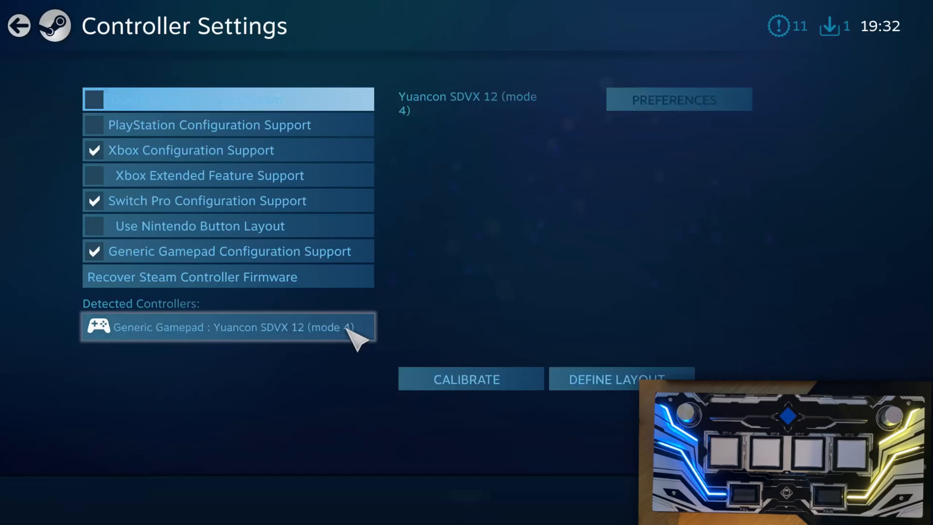
left_click(616, 379)
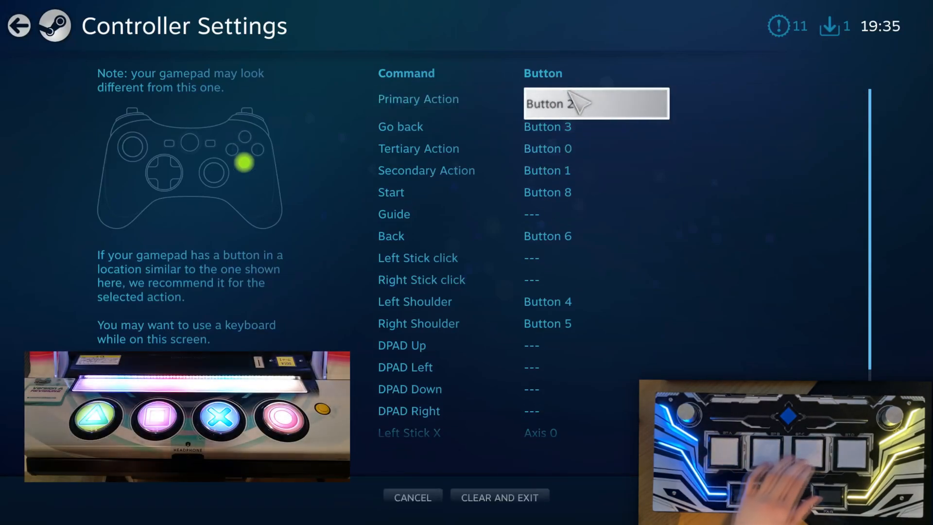
left_click(594, 103)
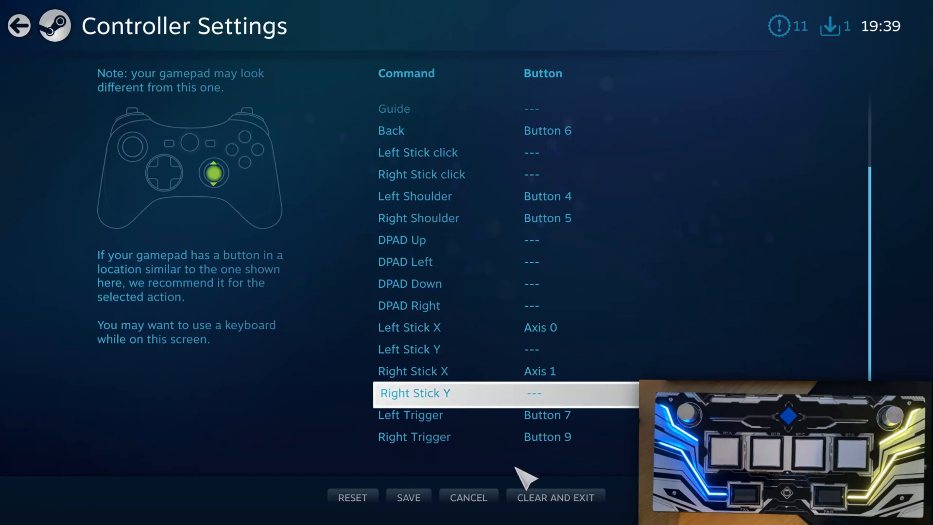
mouse_move(606, 446)
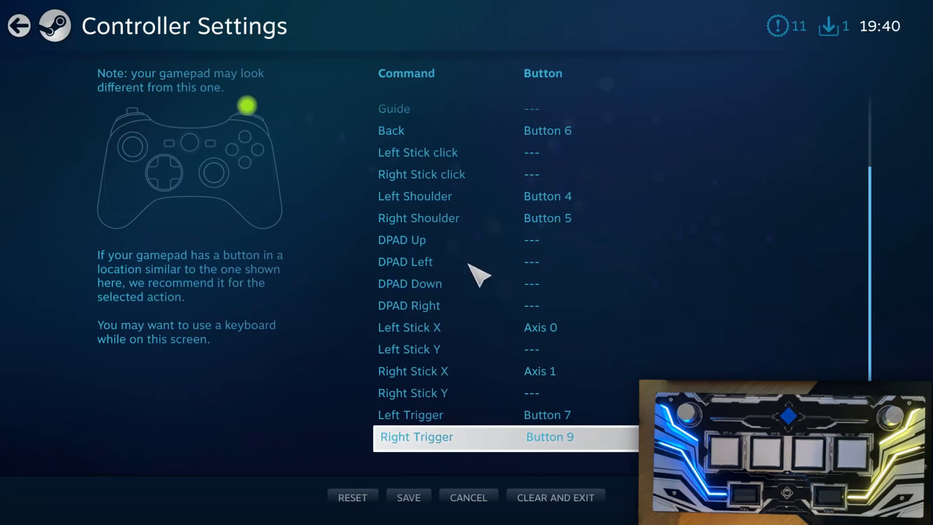
- Save and upload the layout as 'Yuancon SDVX 12 (mode 4)', a PlayStation 4-type definition, then leave settings
left_click(408, 497)
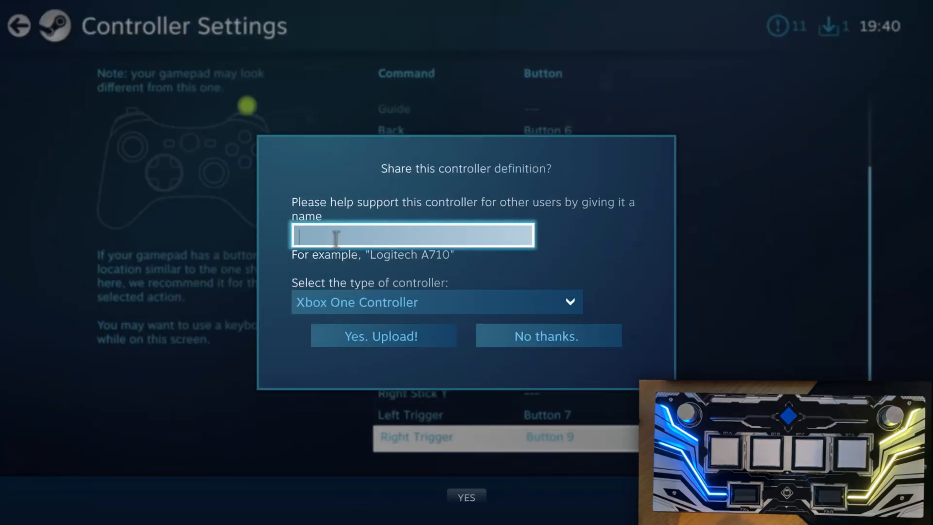
type("Yuancon SDVX 12 (mode 4)")
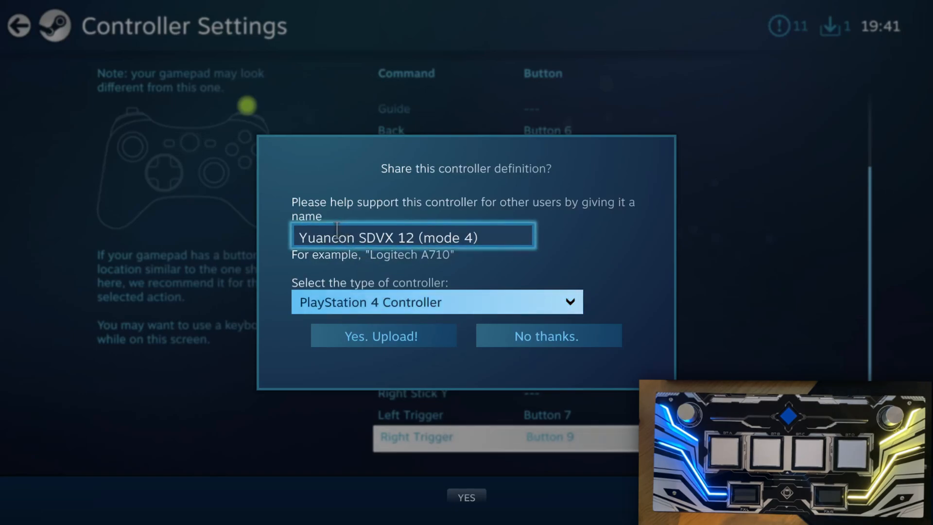
mouse_move(493, 307)
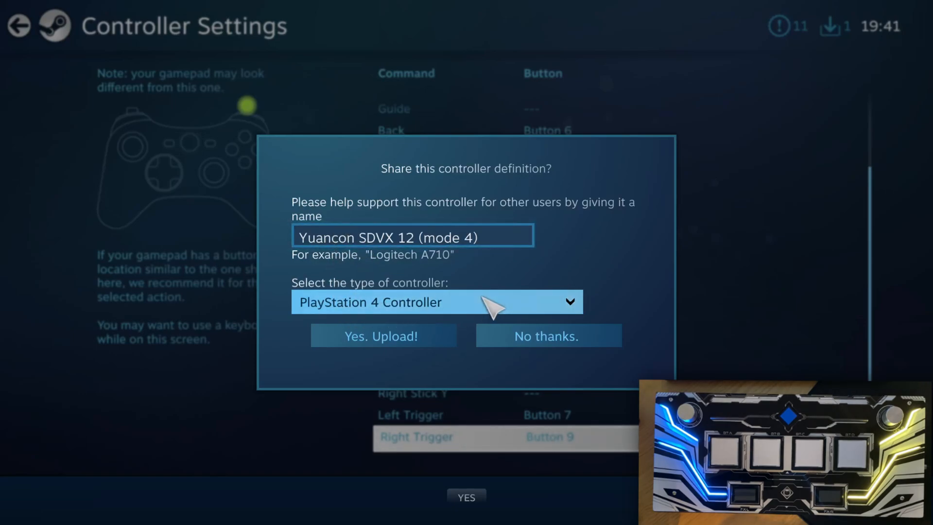
mouse_move(427, 307)
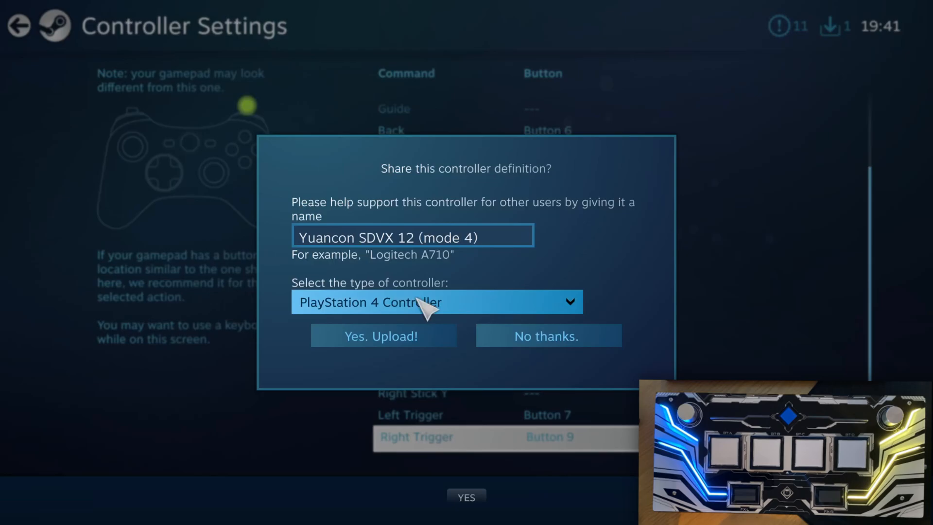
left_click(545, 335)
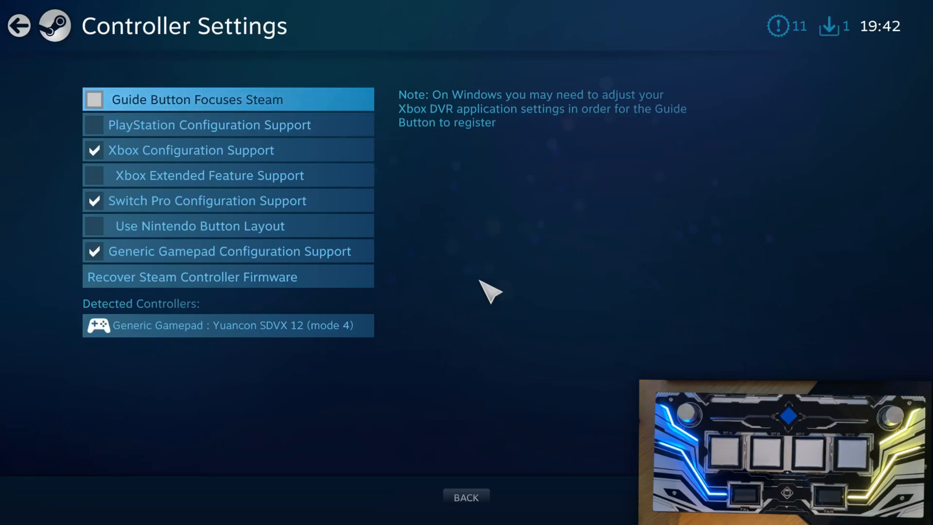
left_click(18, 25)
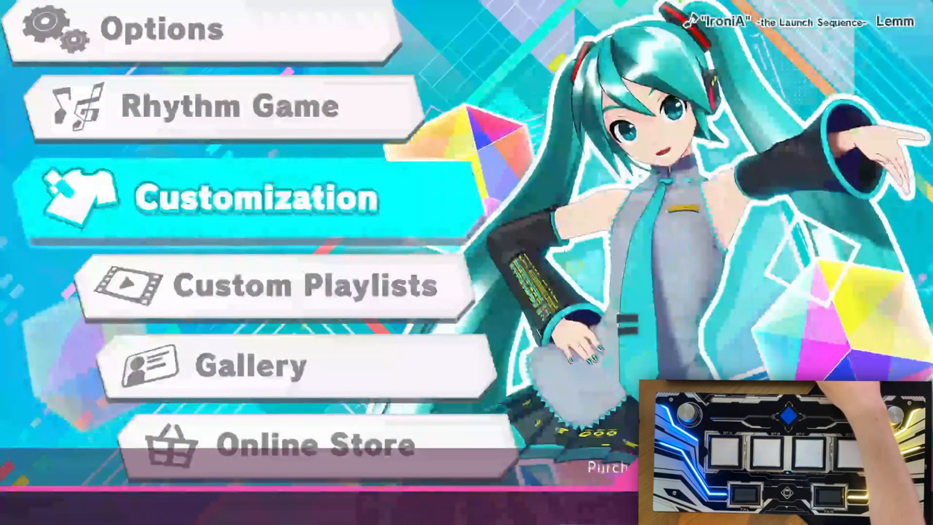
- In Options, bind controller buttons to the Left Melody Icon and Left Slide Icon slots
left_click(256, 198)
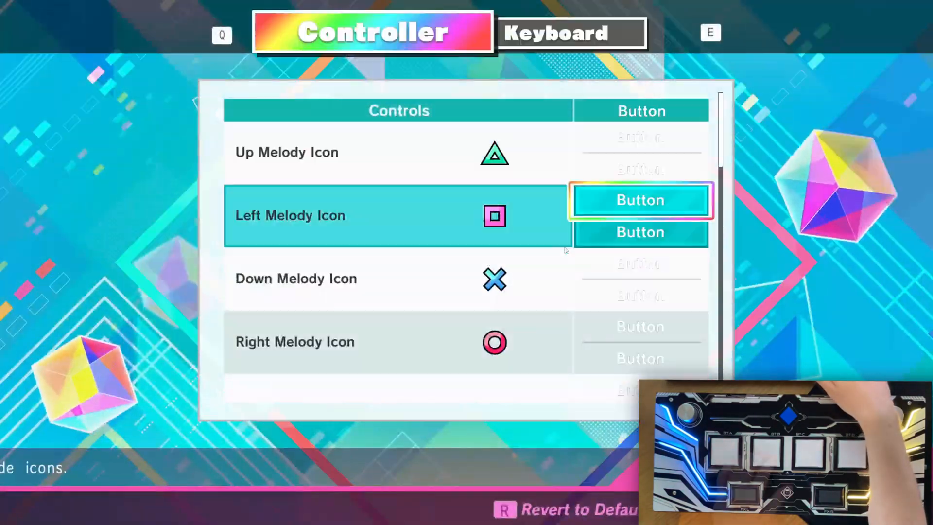
left_click(639, 199)
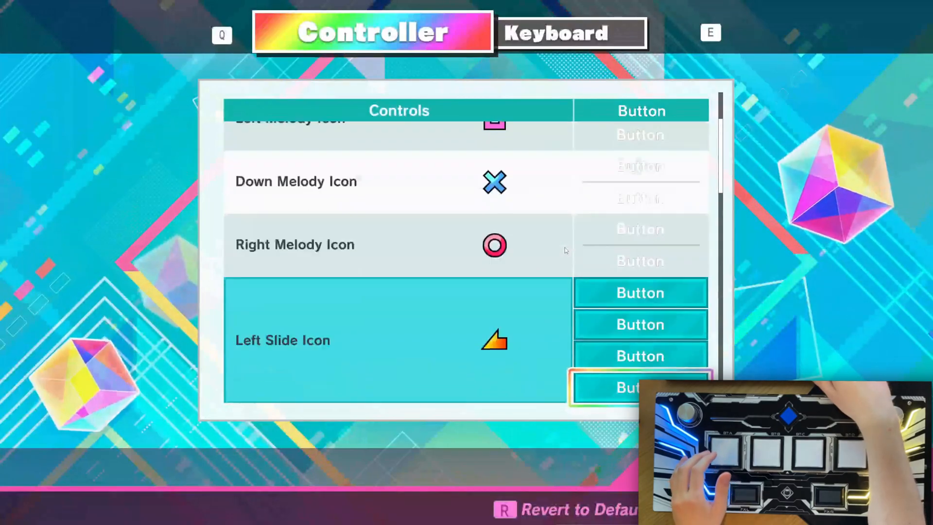
left_click(639, 387)
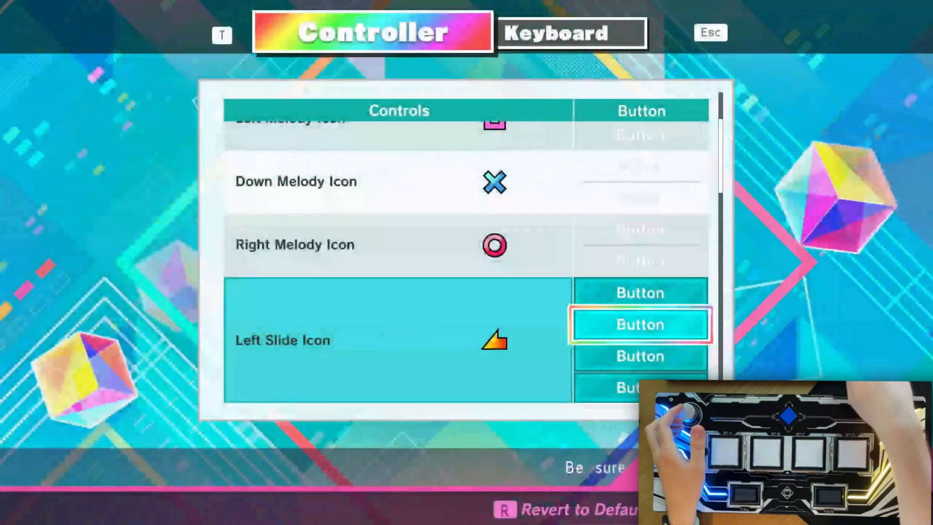
scroll("down", 3)
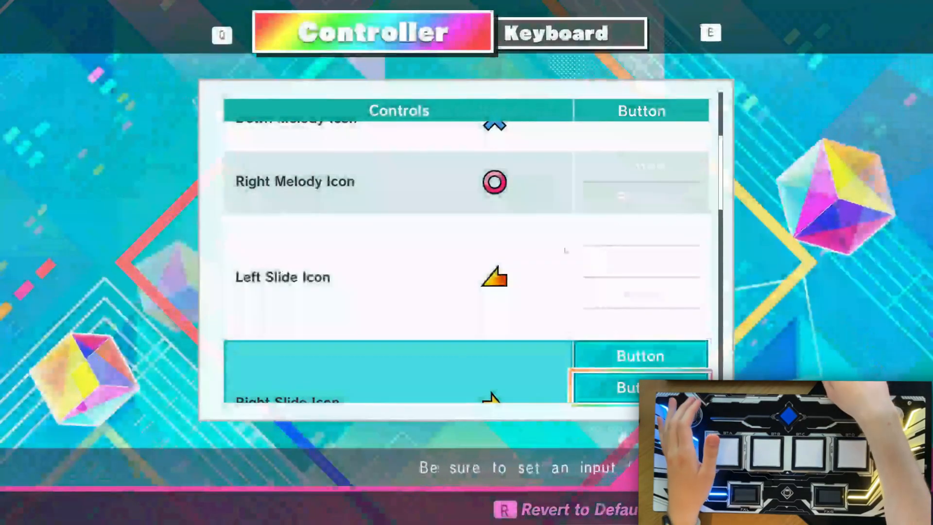
scroll("down", 3)
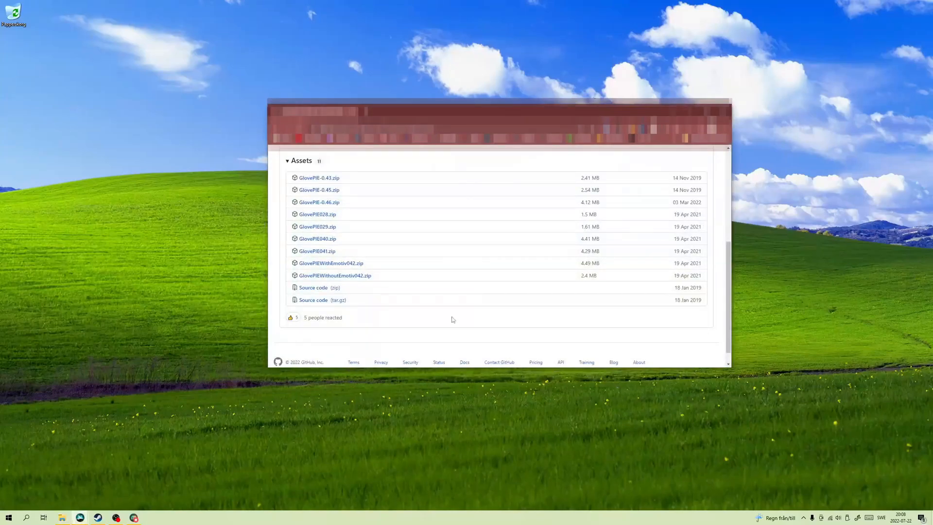
- Reach the Assets list of GlovePIE release zips, download one, and launch the free GlovePIE program
scroll("down", 3)
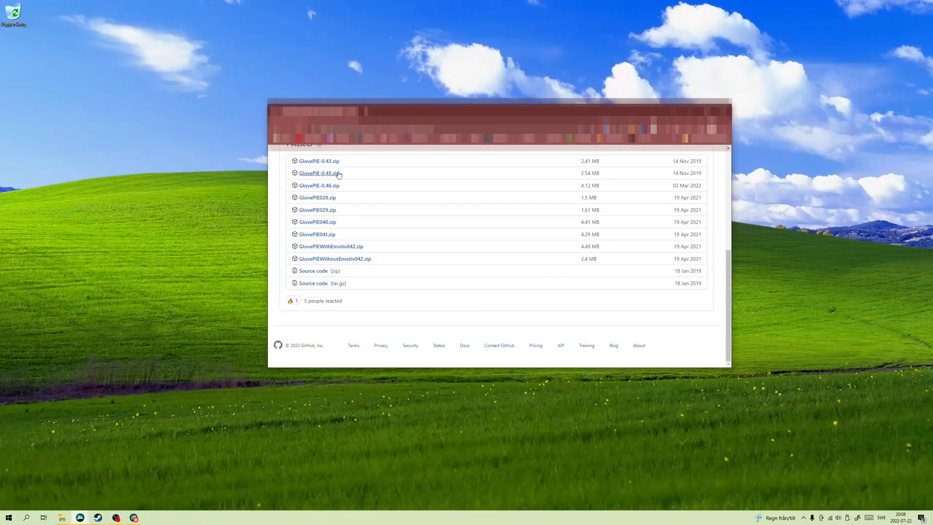
right_click(178, 225)
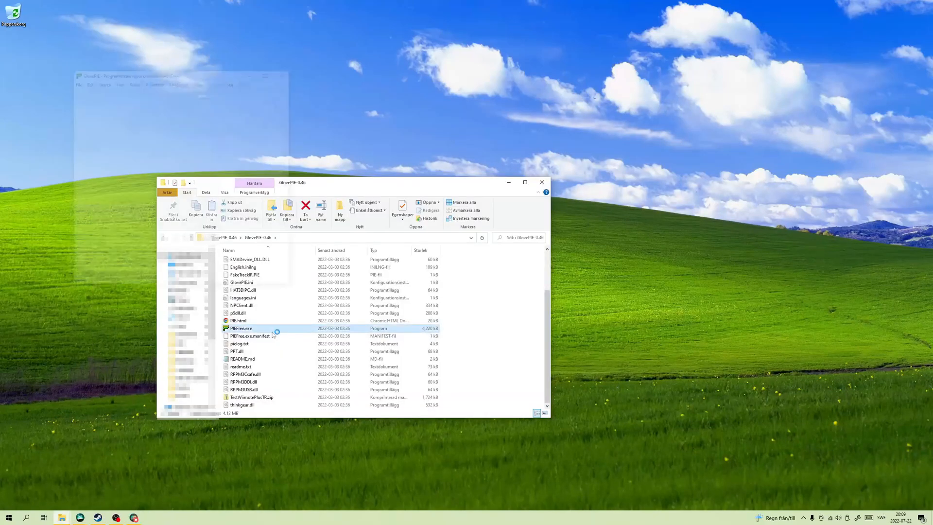
double_click(241, 327)
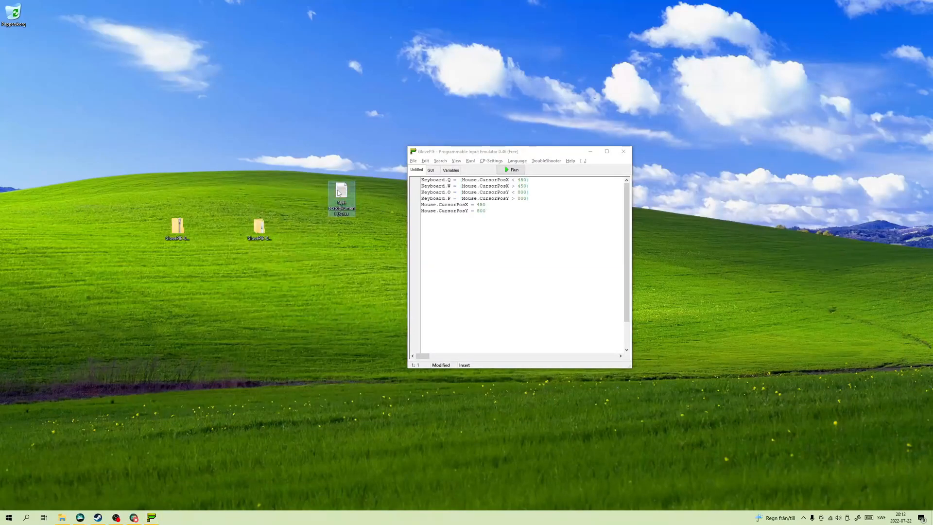
- Launch PIEFree.exe from the GlovePIE-0.46 folder and bring up a blank text document
double_click(342, 191)
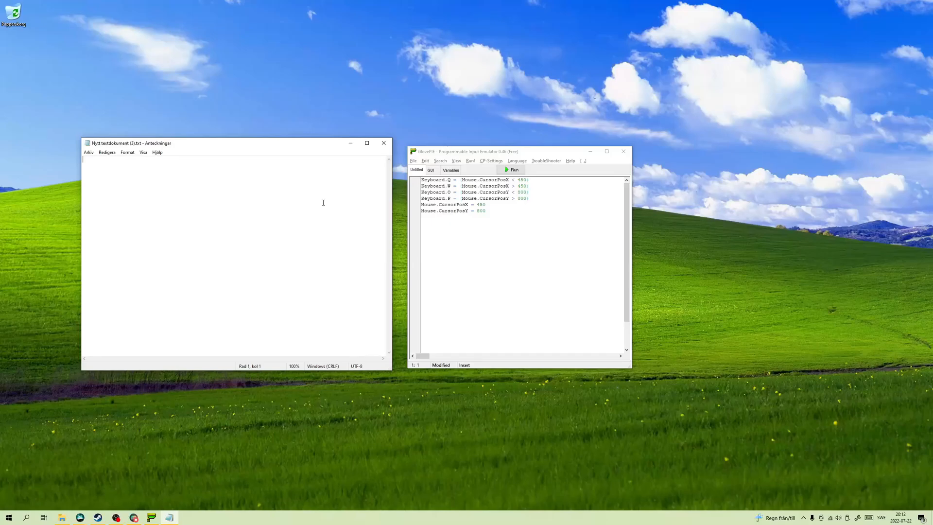
- Run the GlovePIE script mapping mouse position to Q, W, O and P keys
left_click(511, 169)
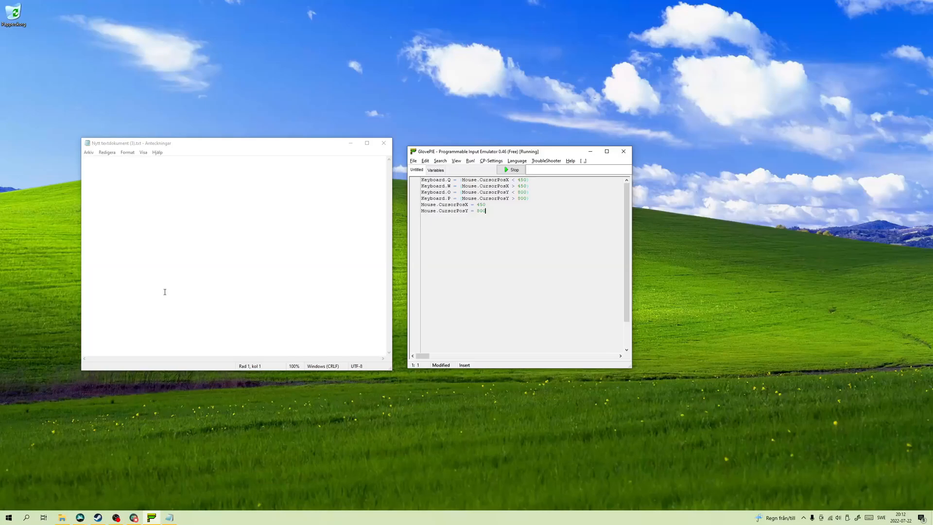
mouse_move(164, 288)
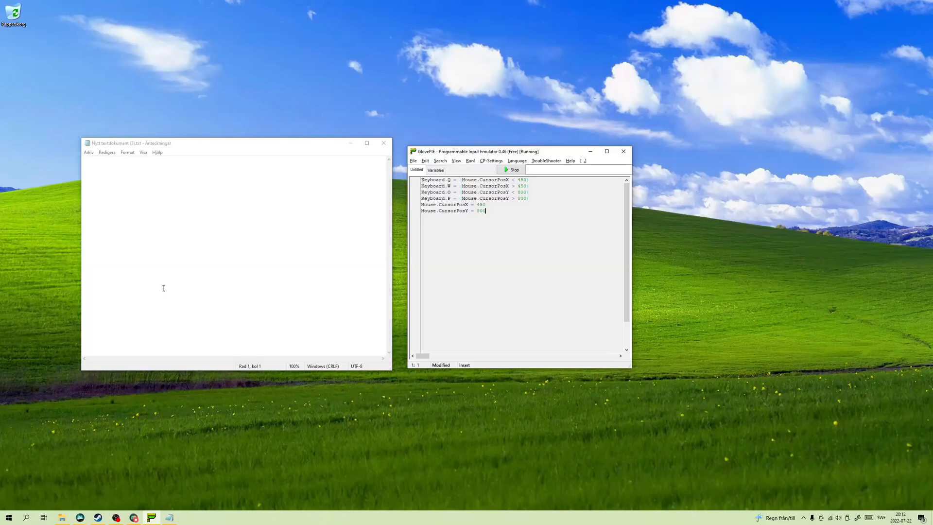
mouse_move(165, 291)
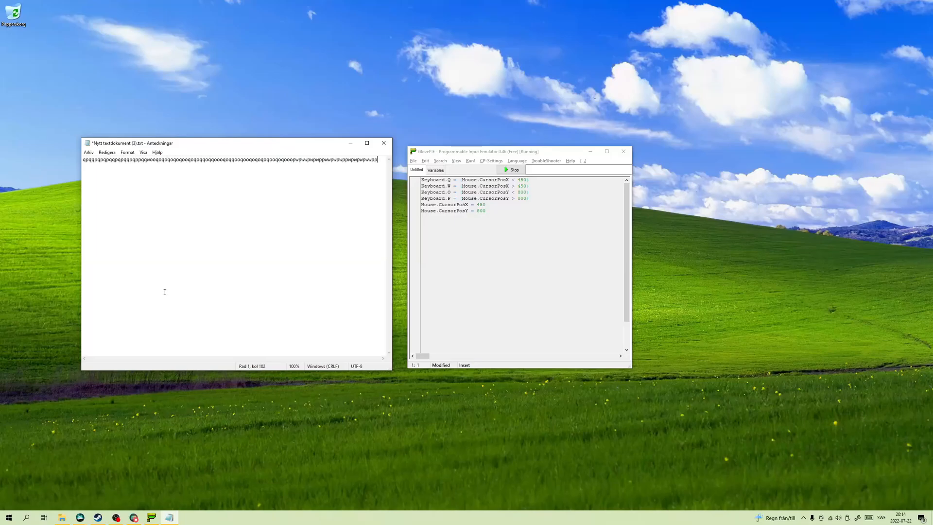
- Fill Notepad with q, w, o and p letters by moving the mouse, then stop the GlovePIE script
type("ppppppppppppwopqowpqowpqowpqowpqowpPPPPPPPPPIE")
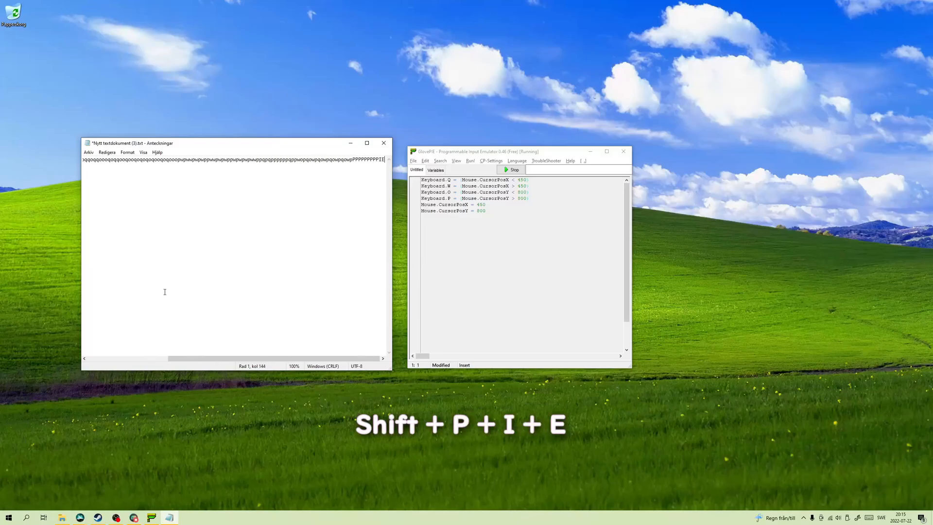
left_click(513, 169)
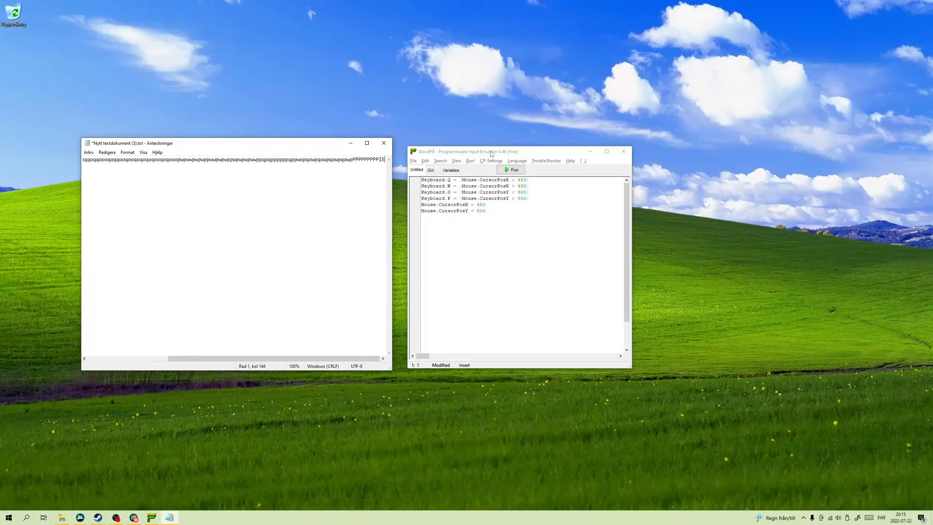